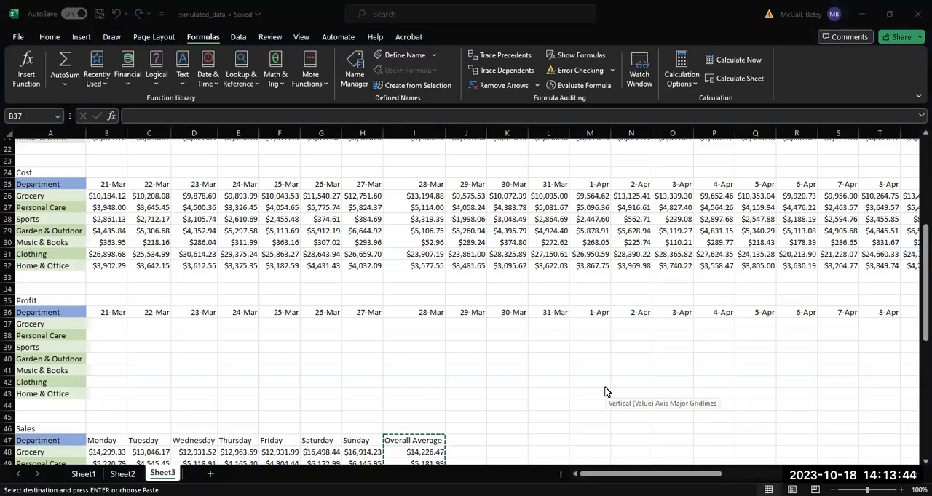
mouse_move(149, 302)
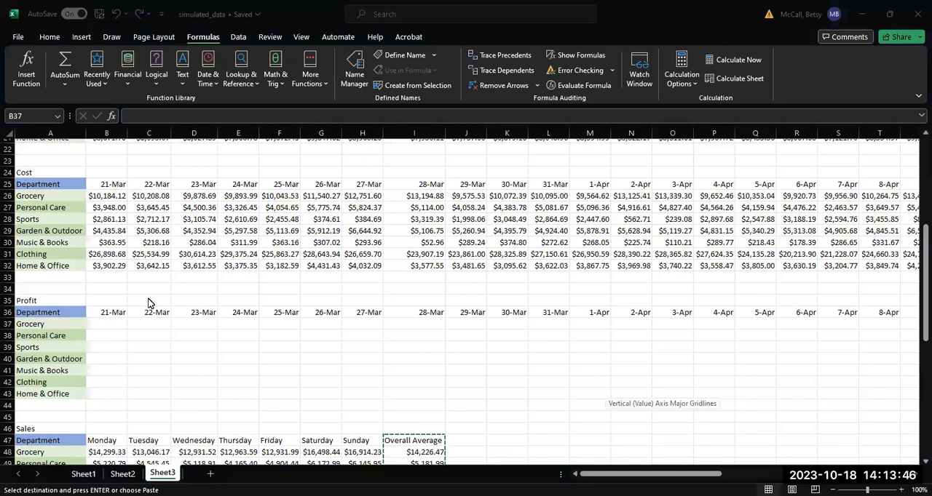
Step: Enter =B15-B26 as Grocery's 21-Mar profit and fill it across row 37 to 10-Apr
click(106, 323)
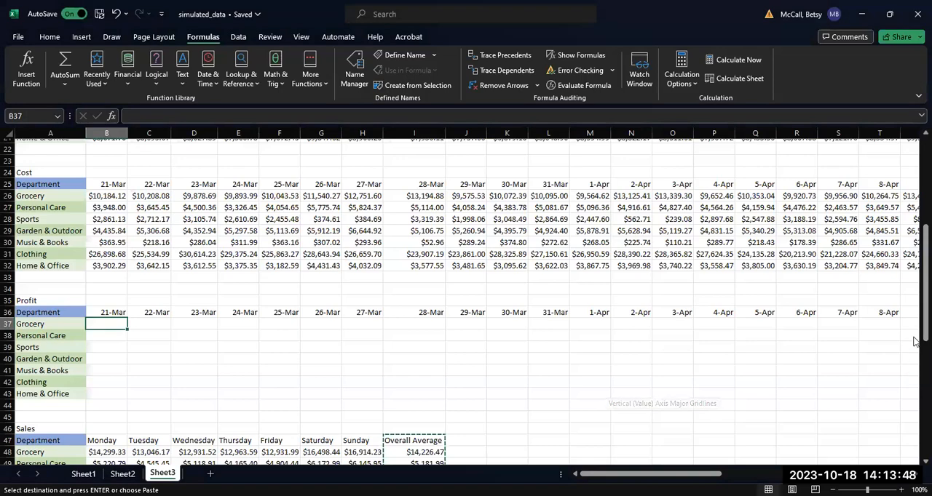
scroll(up, 3)
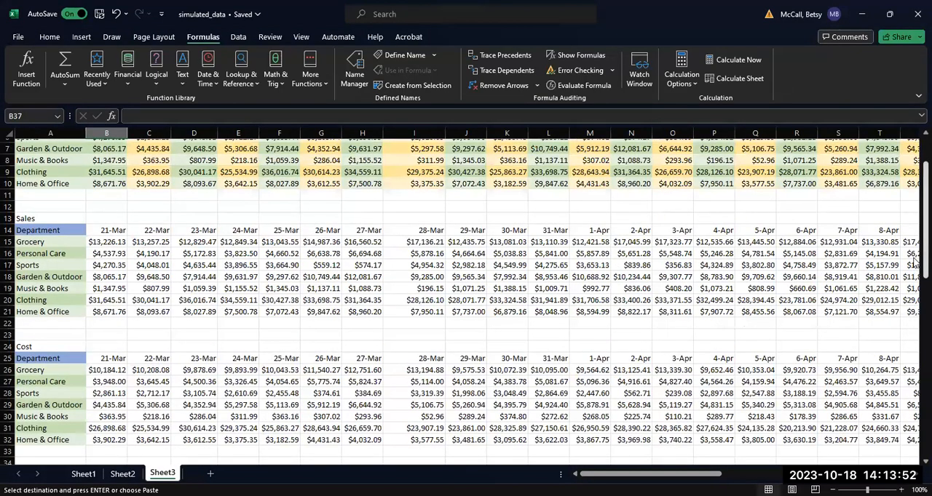
scroll(down, 3)
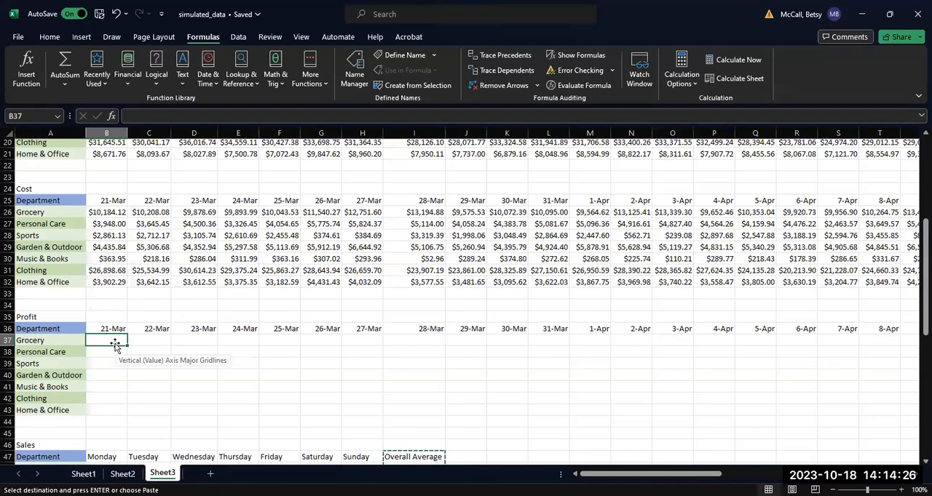
mouse_move(128, 342)
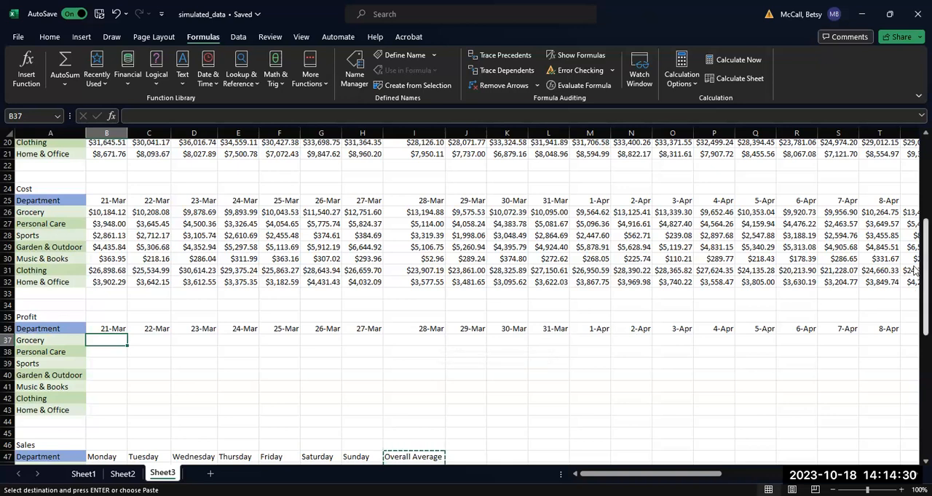
scroll(up, 3)
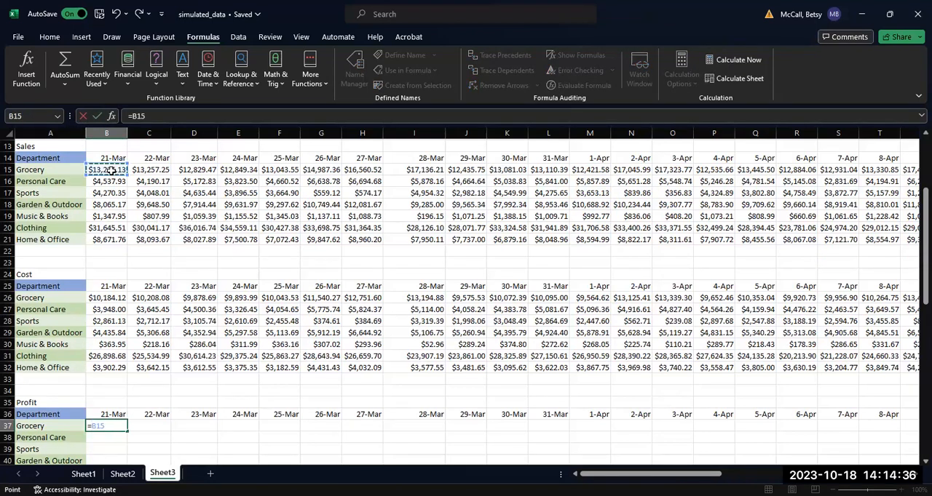
text(-)
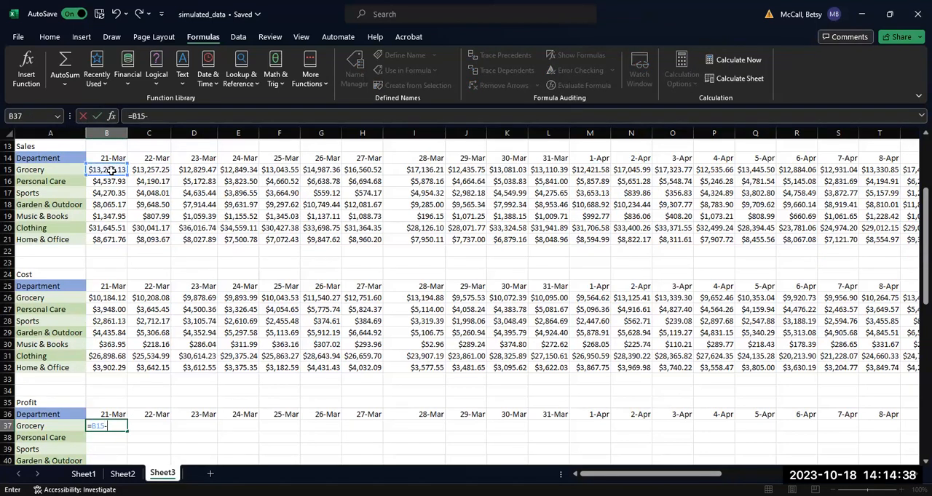
click(106, 297)
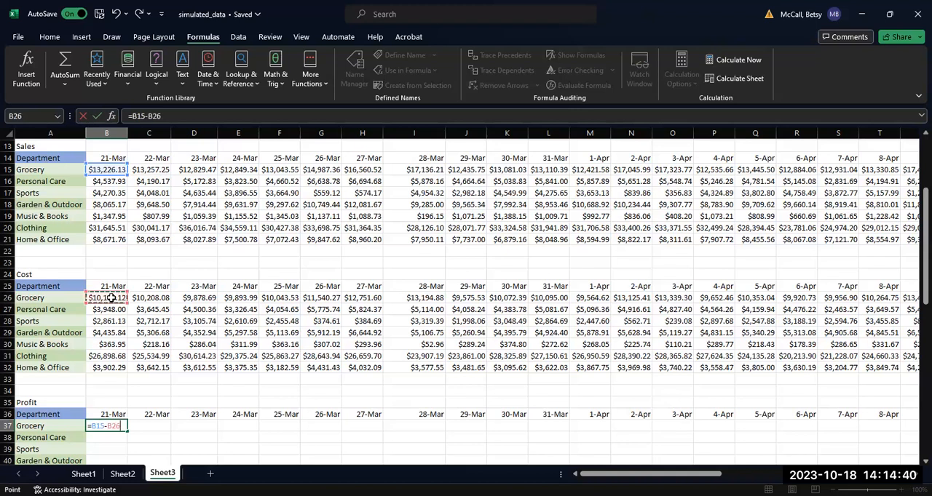
key(Return)
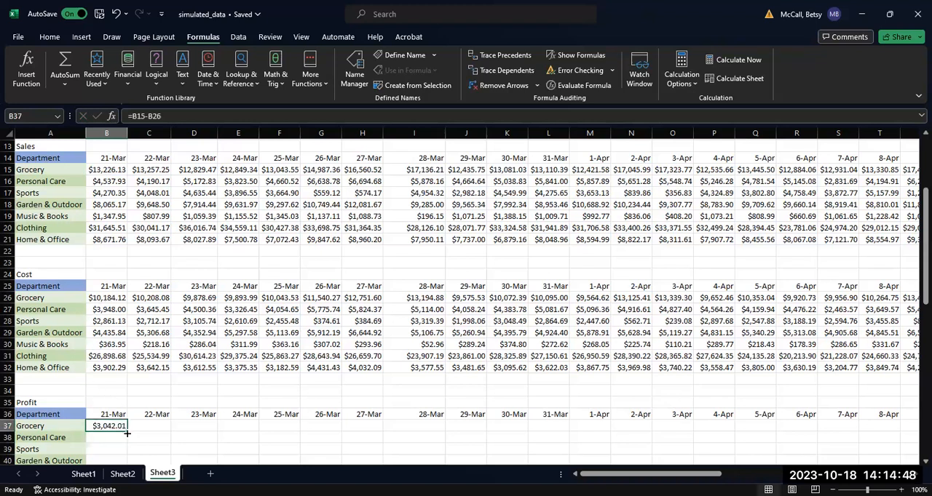
drag(128, 425, 372, 426)
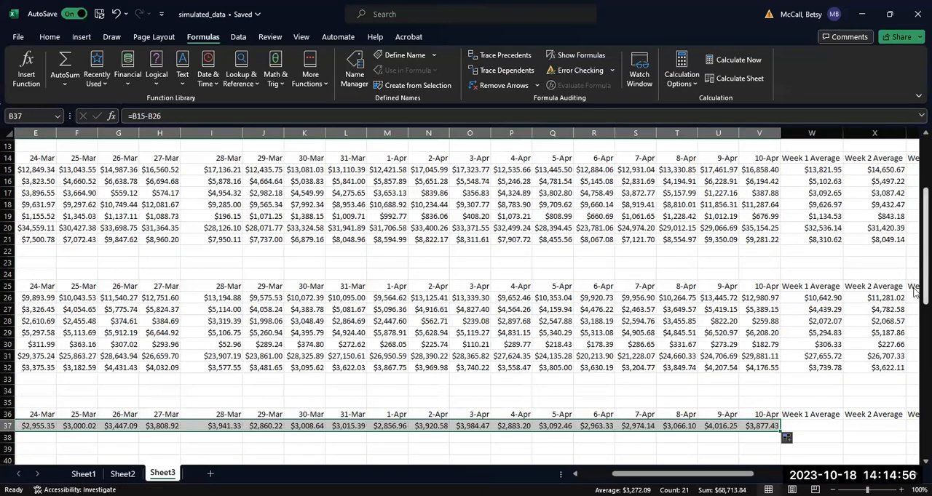
Step: Fill the Grocery profit formulas down rows 38-43 for Personal Care through Home & Office
scroll(down, 3)
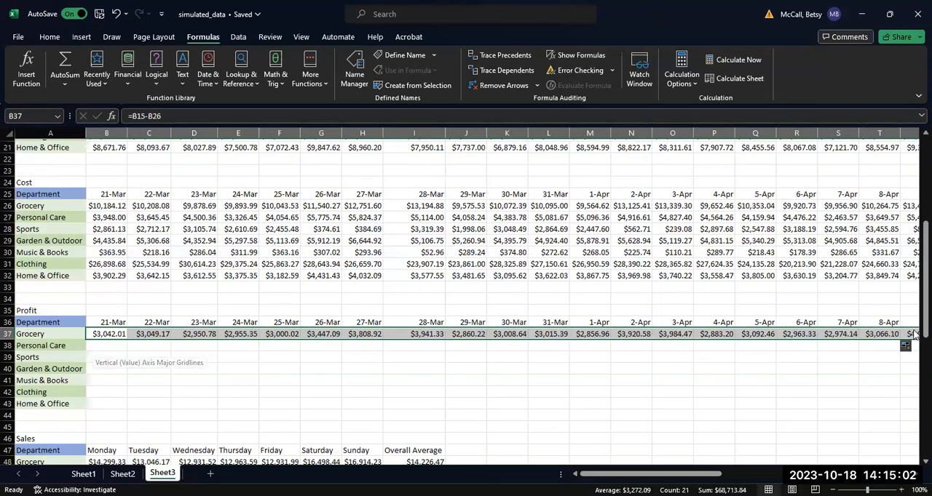
mouse_move(692, 475)
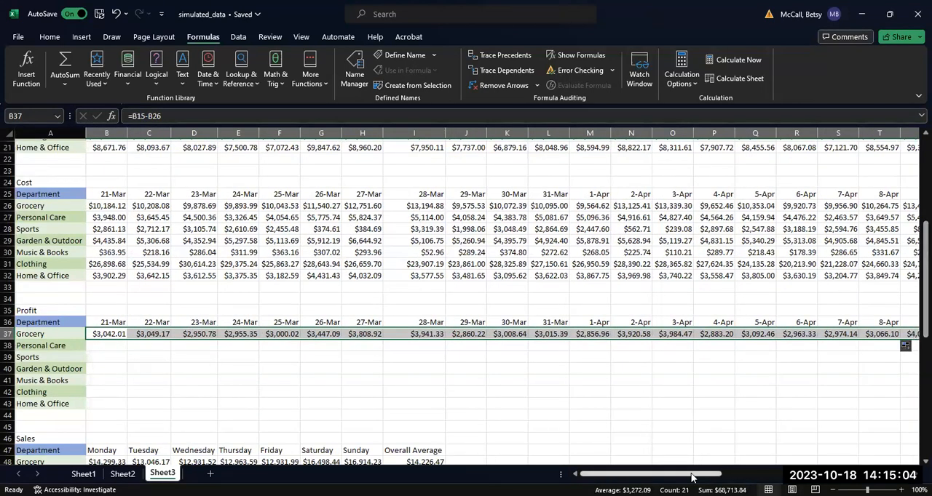
scroll(right, 3)
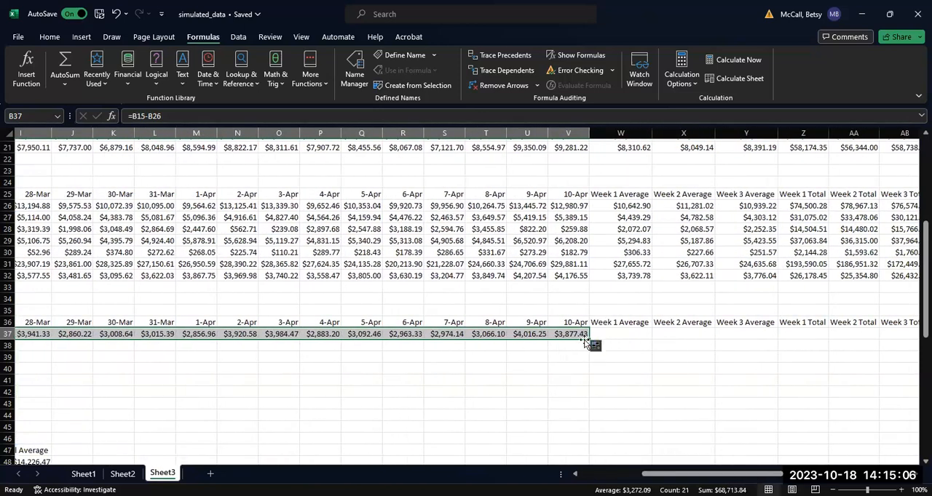
drag(588, 341, 588, 401)
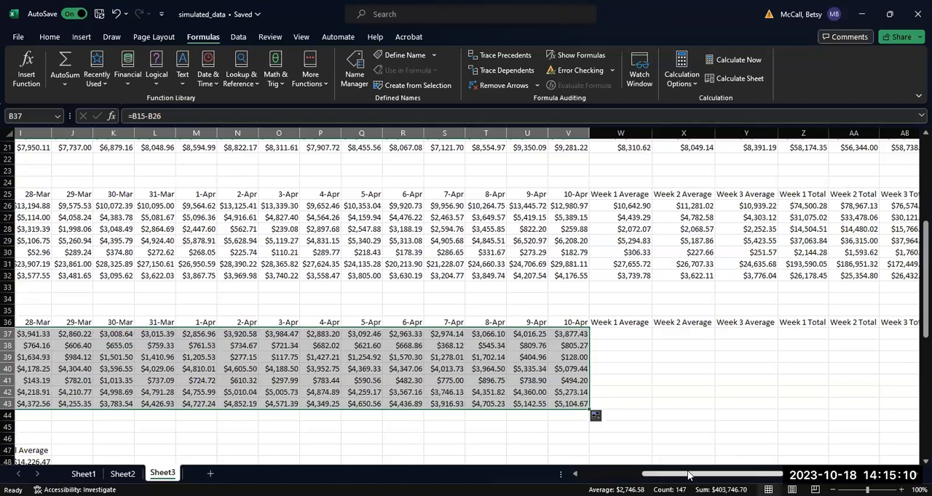
scroll(left, 3)
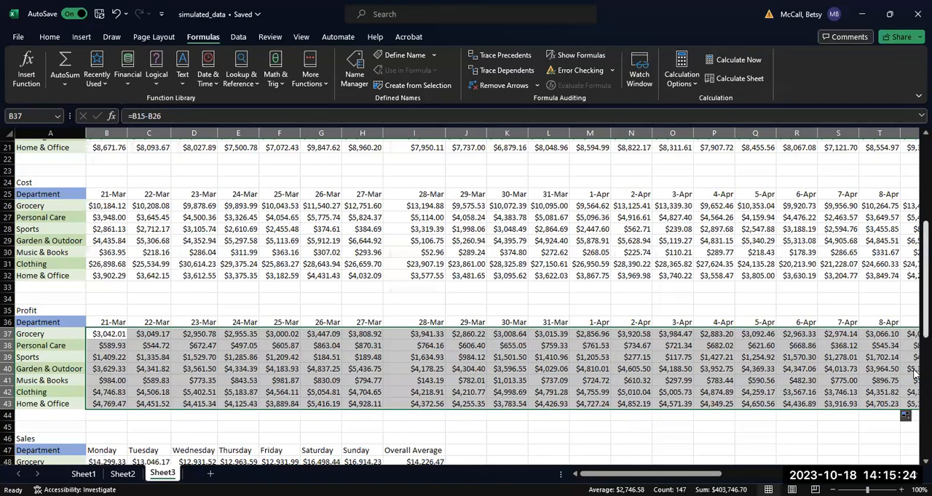
scroll(down, 3)
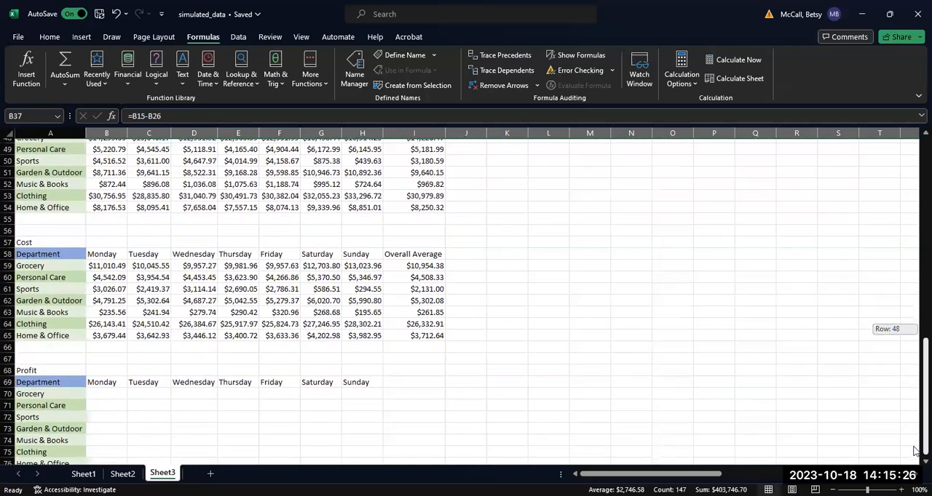
mouse_move(378, 278)
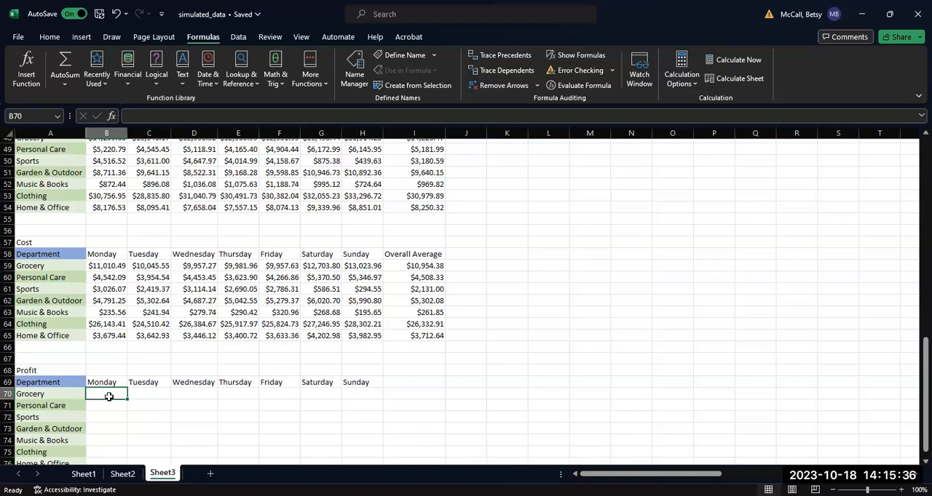
Step: Enter =B48-B59 as Grocery's Monday profit and fill it across to Sunday
text(=)
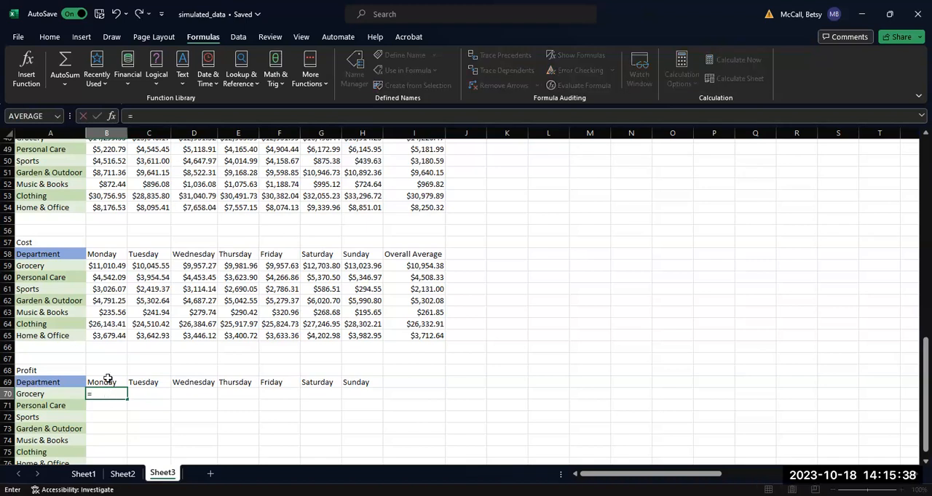
mouse_move(914, 352)
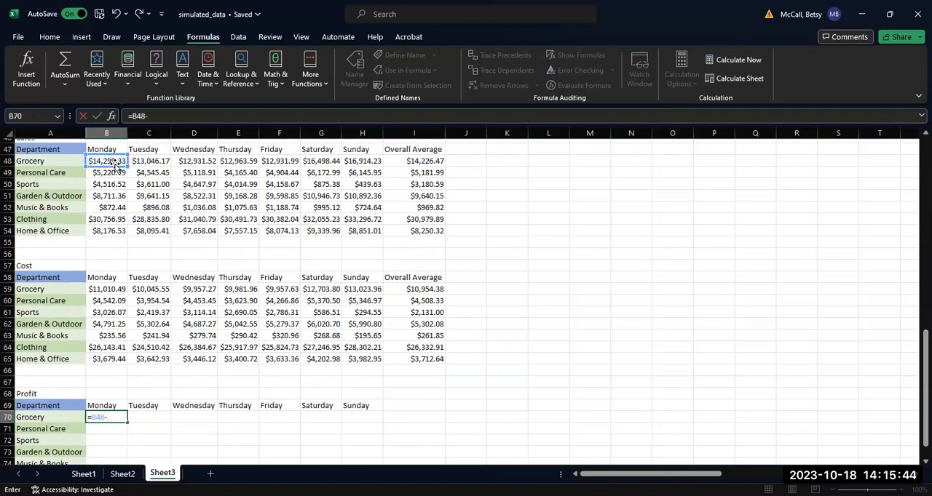
click(106, 288)
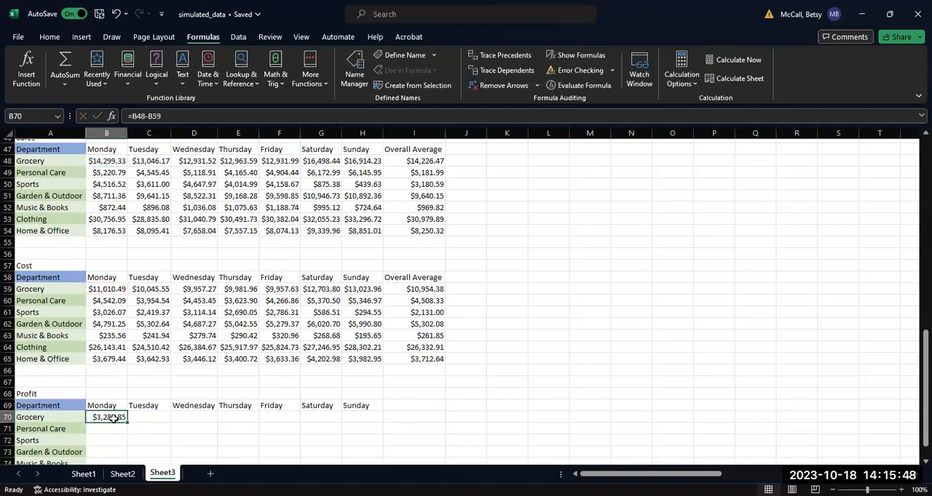
drag(128, 417, 338, 417)
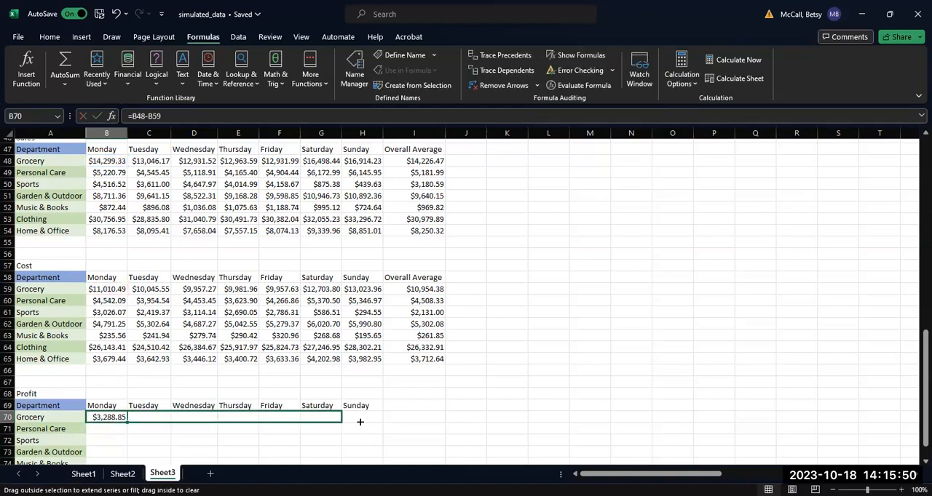
drag(126, 417, 385, 417)
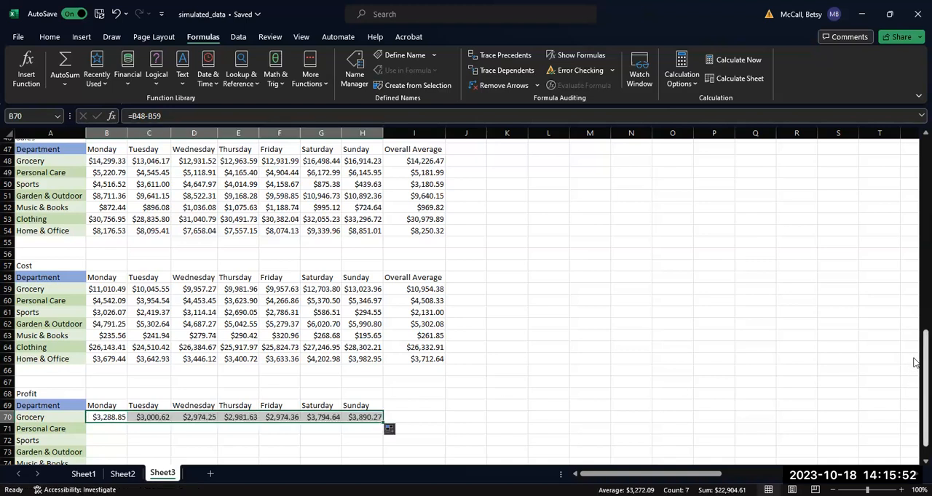
Step: Fill the Monday-to-Sunday profit formulas down to row 76 for the remaining departments
scroll(down, 3)
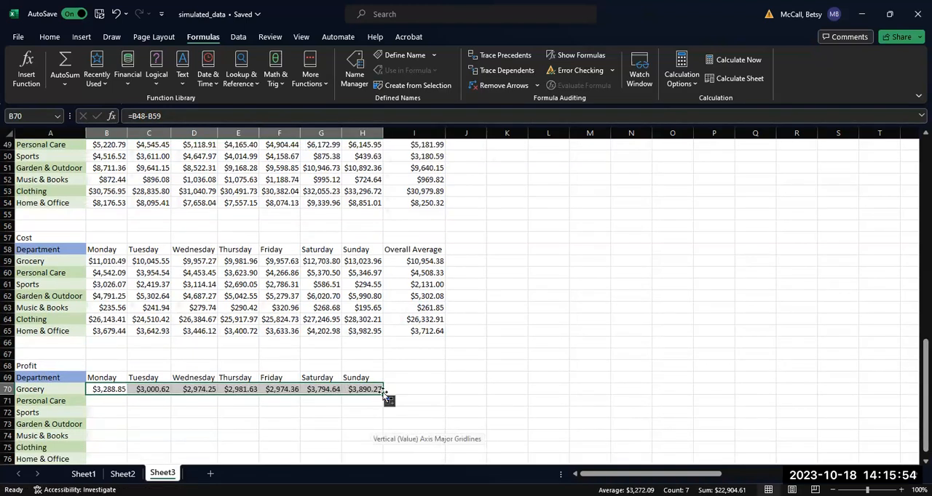
drag(385, 395, 384, 460)
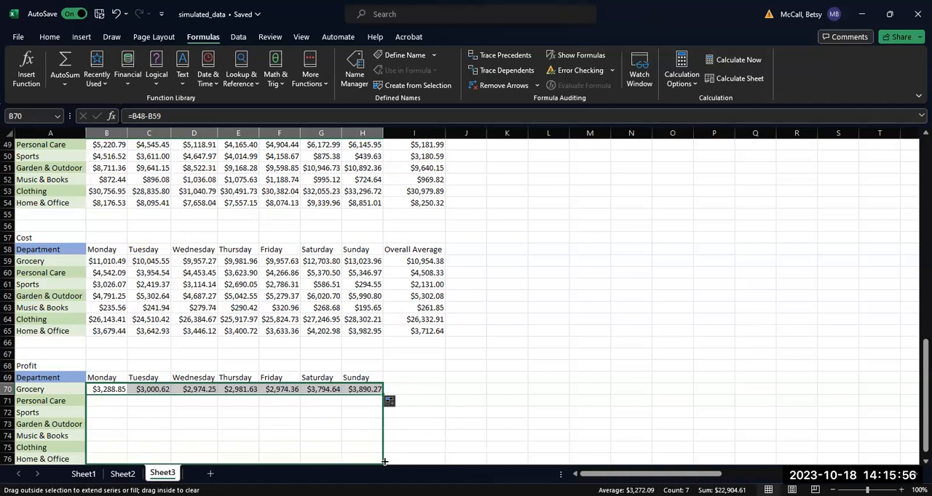
drag(384, 388, 385, 459)
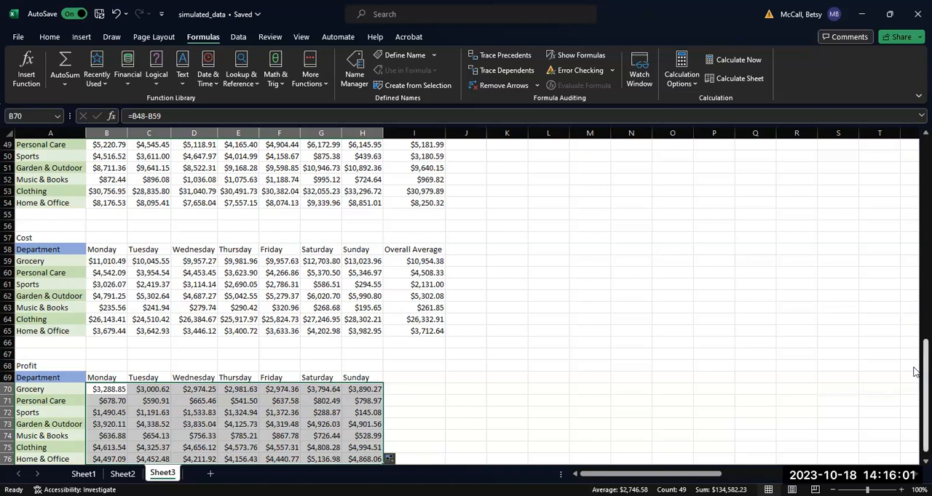
Step: Extend the weekday profit formulas into column I, verify =I48-I59 and label it Overall Average
scroll(up, 3)
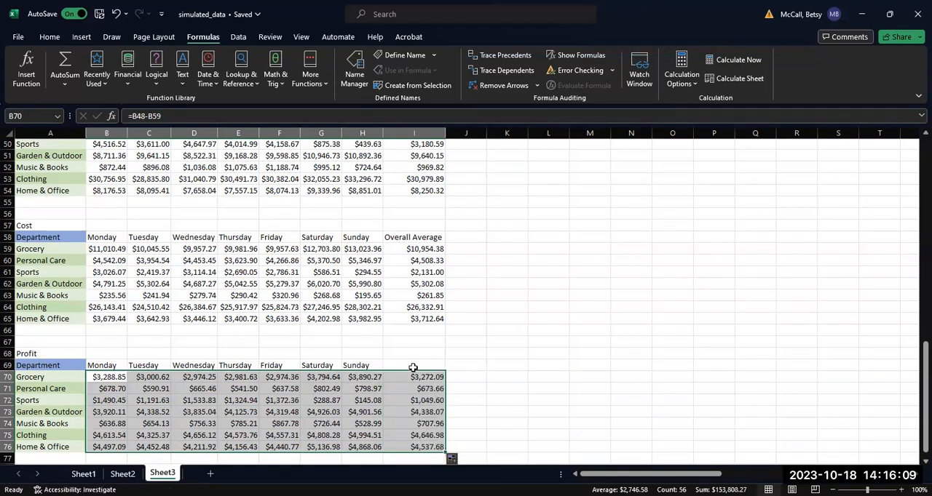
click(414, 376)
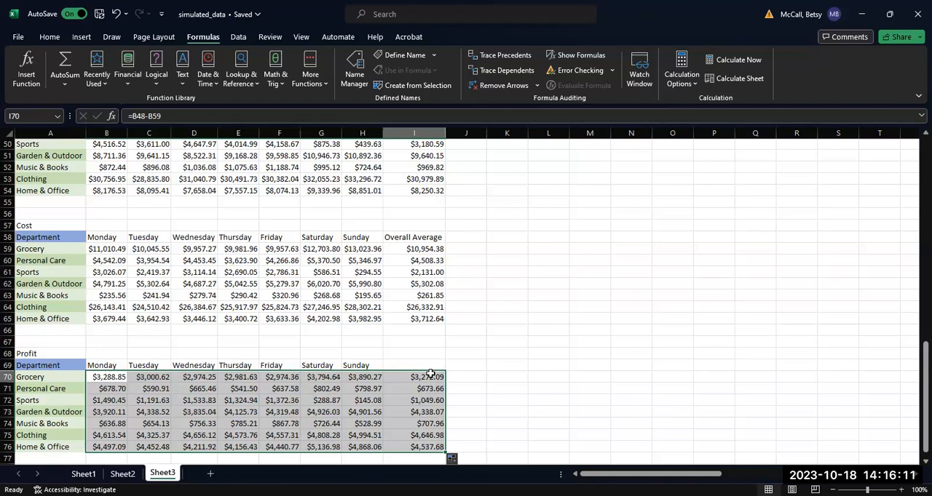
click(414, 375)
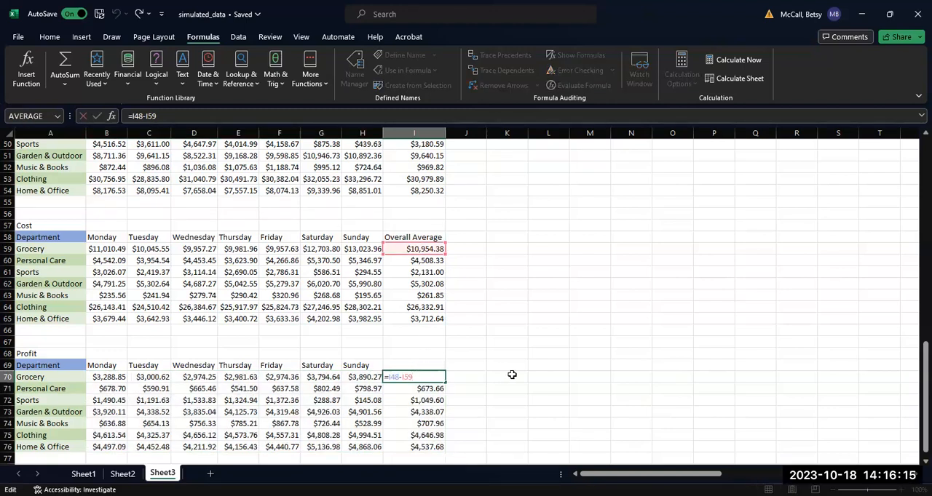
scroll(up, 3)
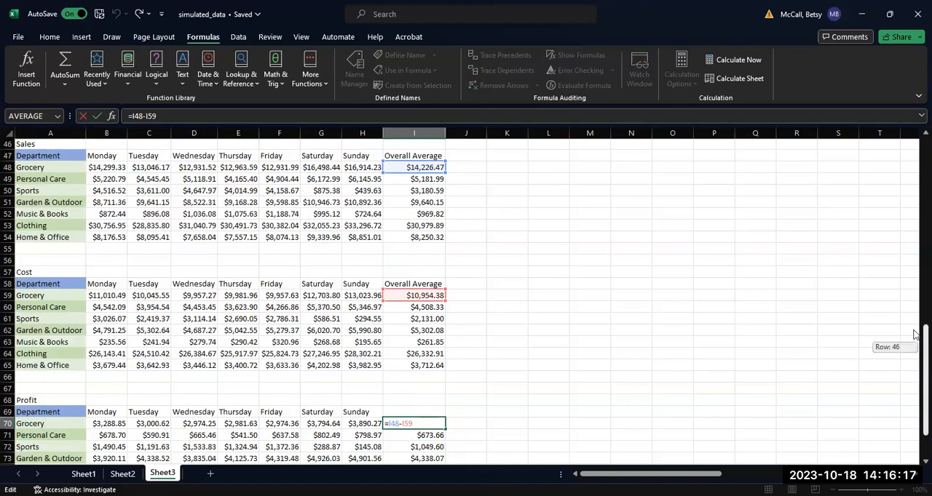
scroll(down, 3)
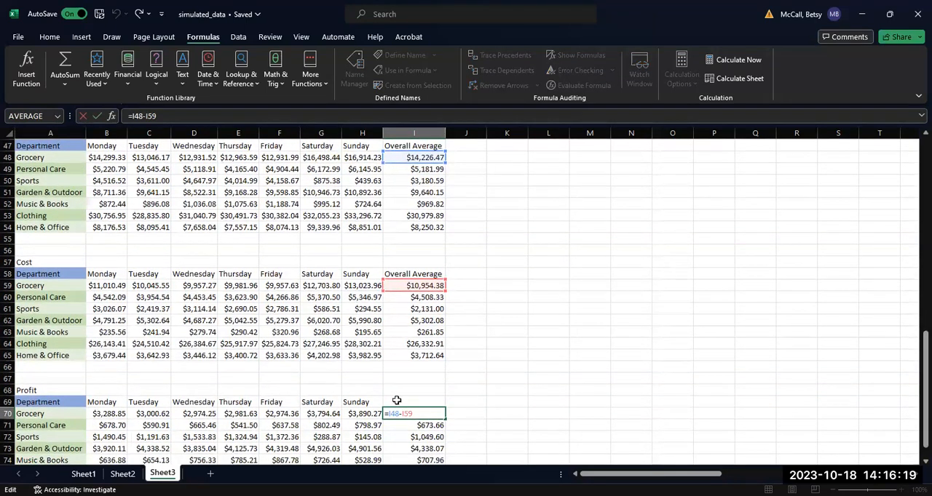
text(Overa)
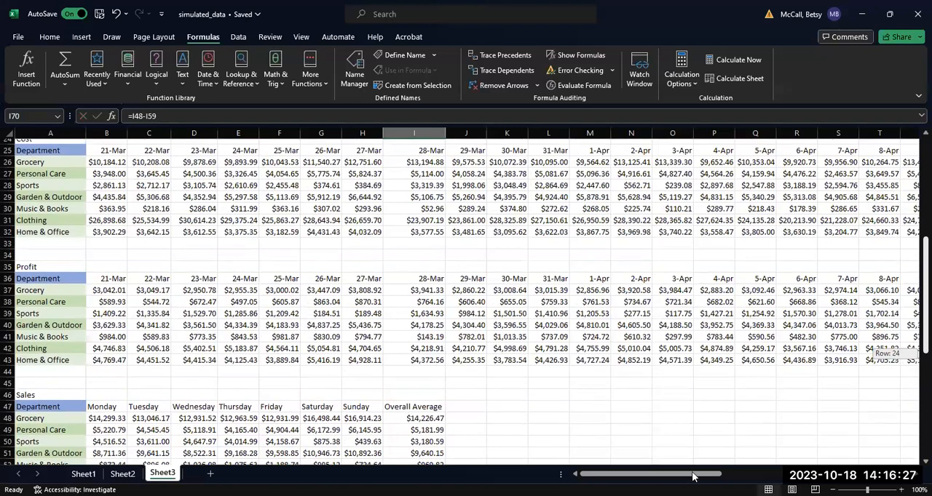
Step: Paste the Total Overall and Average Overall headers into AC36:AD36
scroll(right, 3)
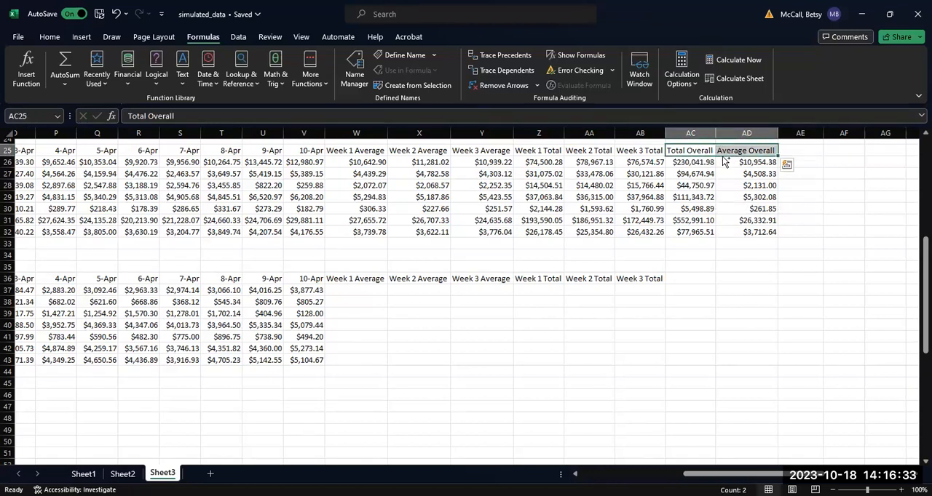
click(690, 278)
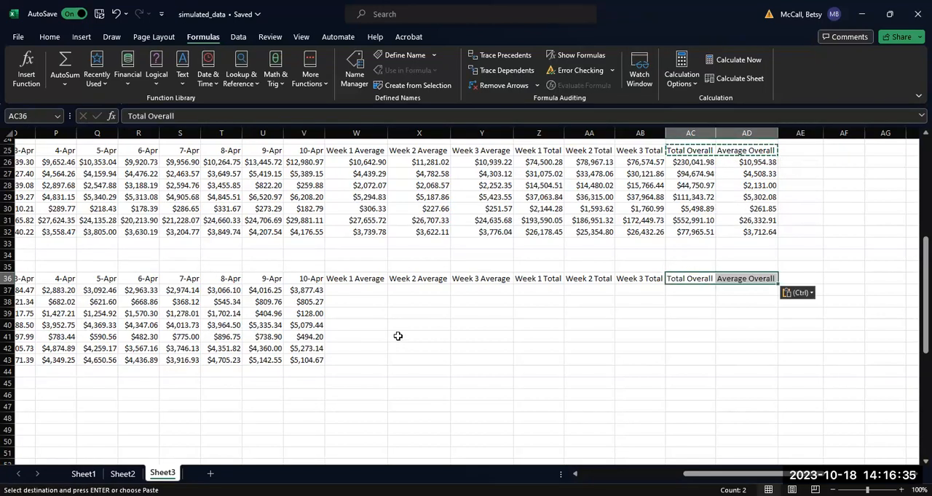
click(302, 290)
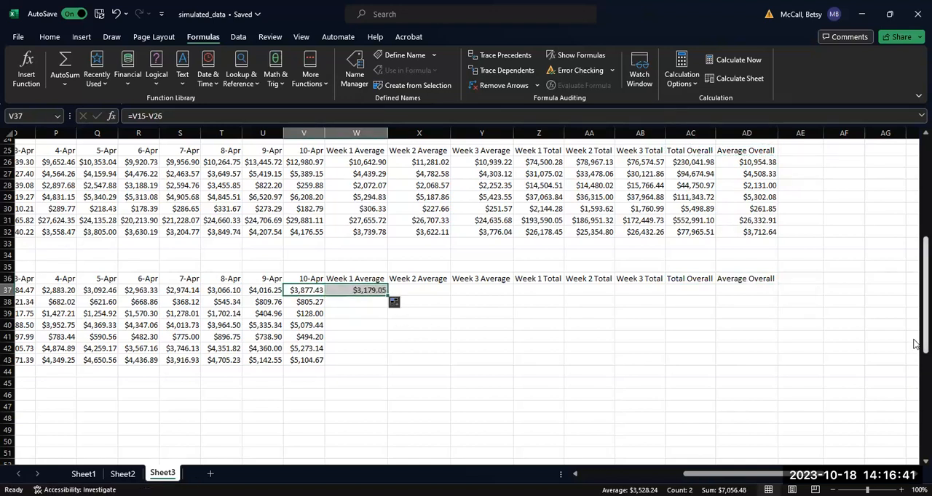
Step: Enter =W15-W26 as Grocery's Week 1 average profit and fill it right to AD37
click(420, 440)
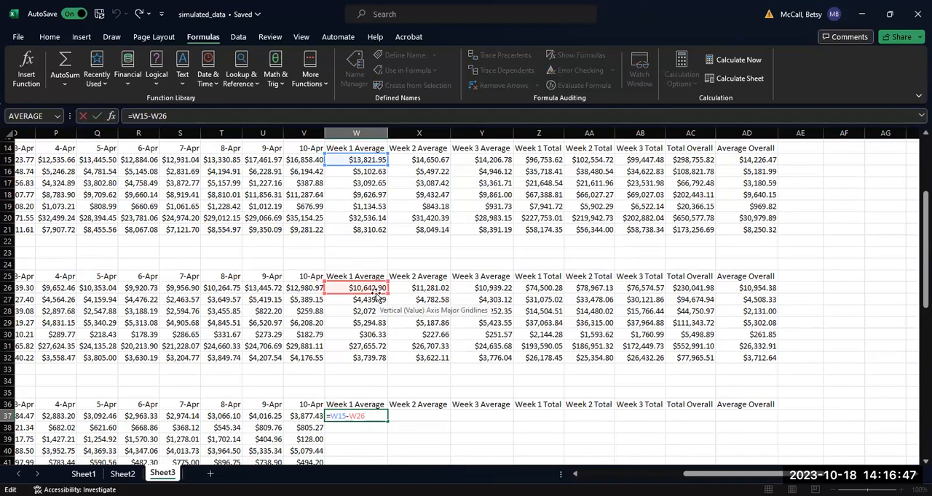
mouse_move(367, 270)
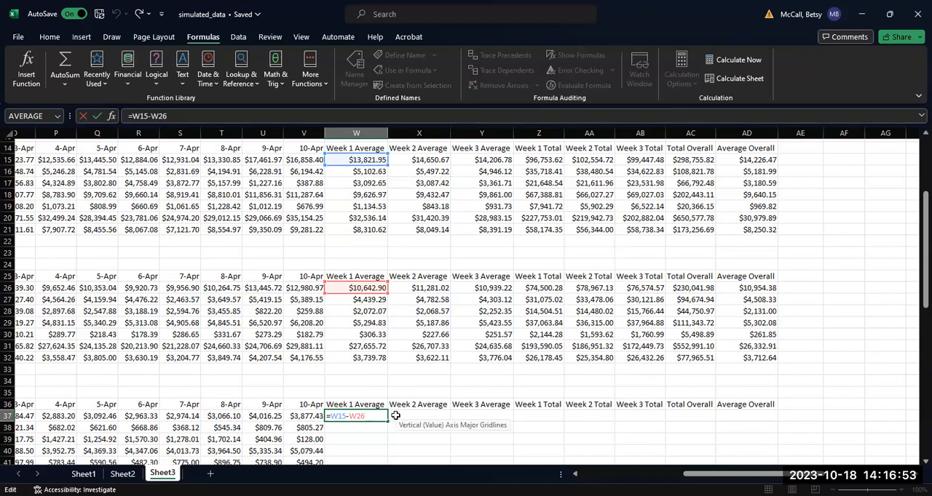
key(Return)
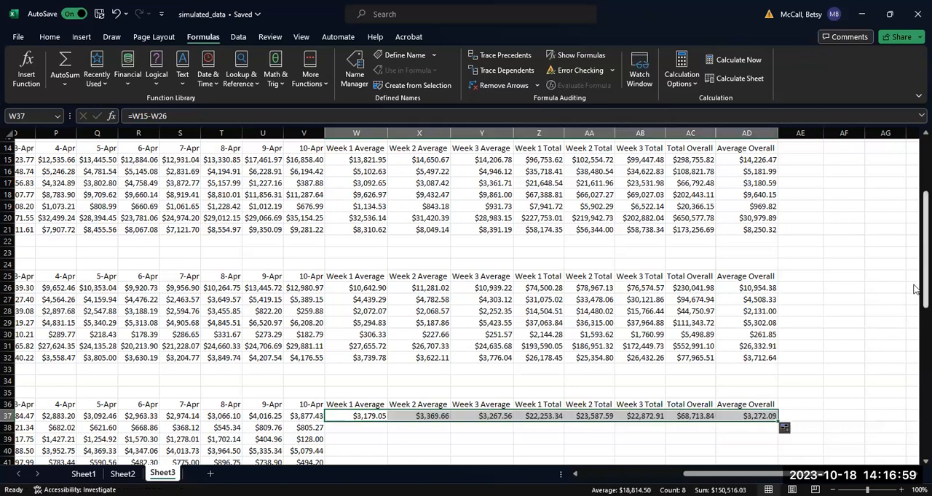
Step: Fill W37:AD37 down to row 43 and verify AD41 holds =AD19-AD30
scroll(down, 3)
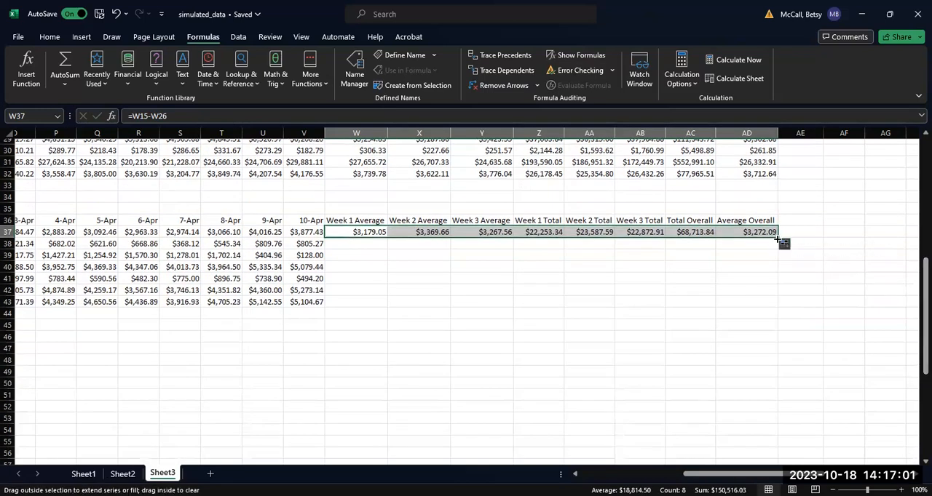
drag(780, 233, 780, 306)
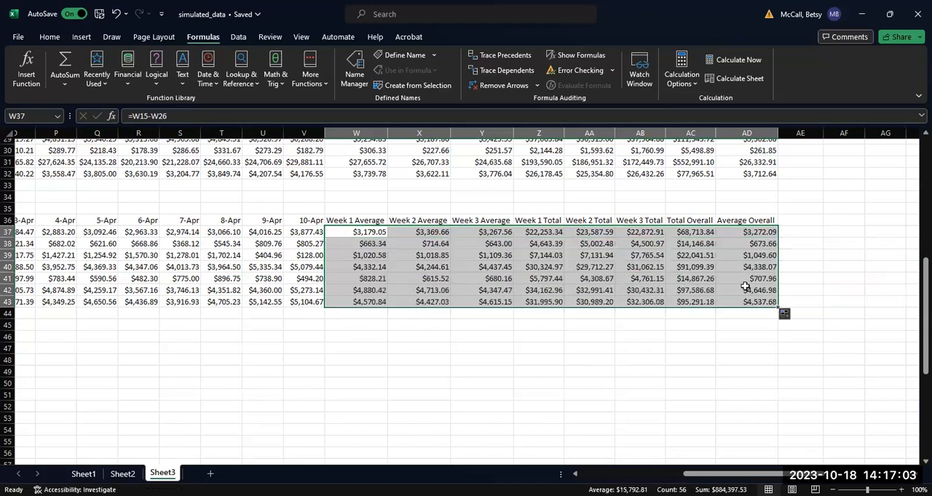
click(746, 278)
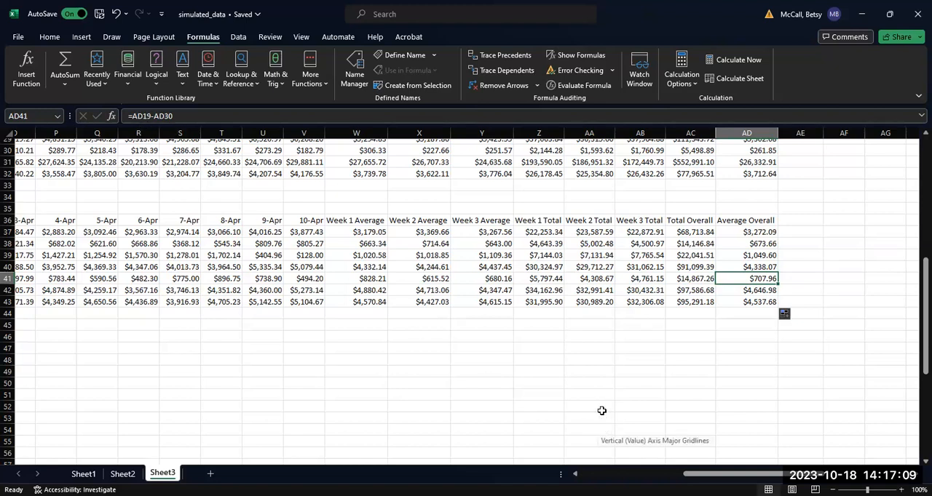
mouse_move(632, 309)
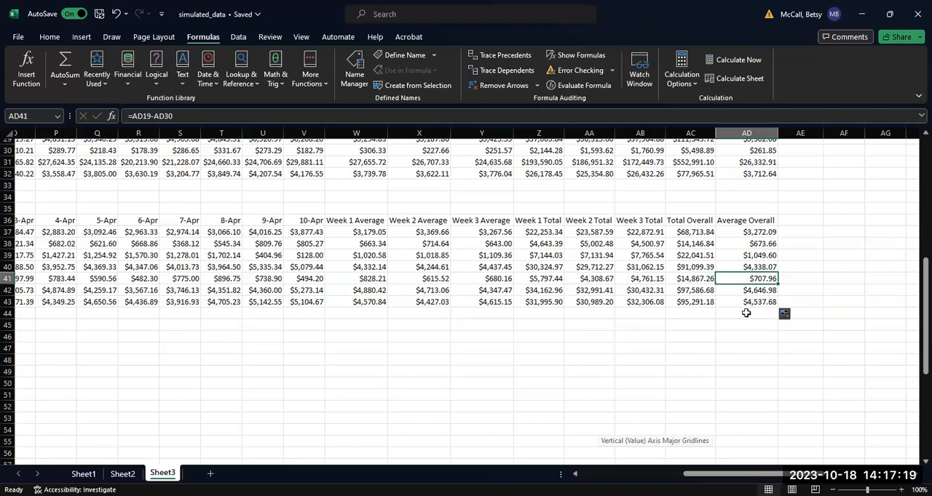
mouse_move(740, 329)
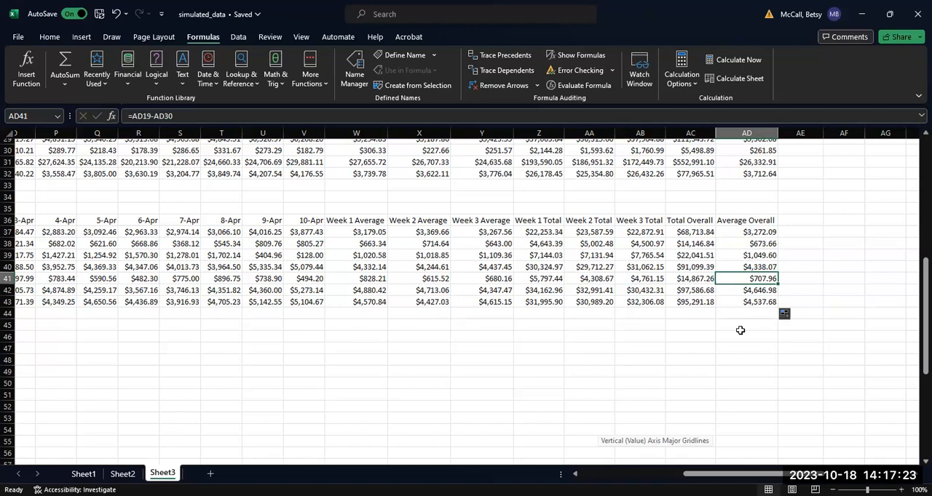
mouse_move(338, 300)
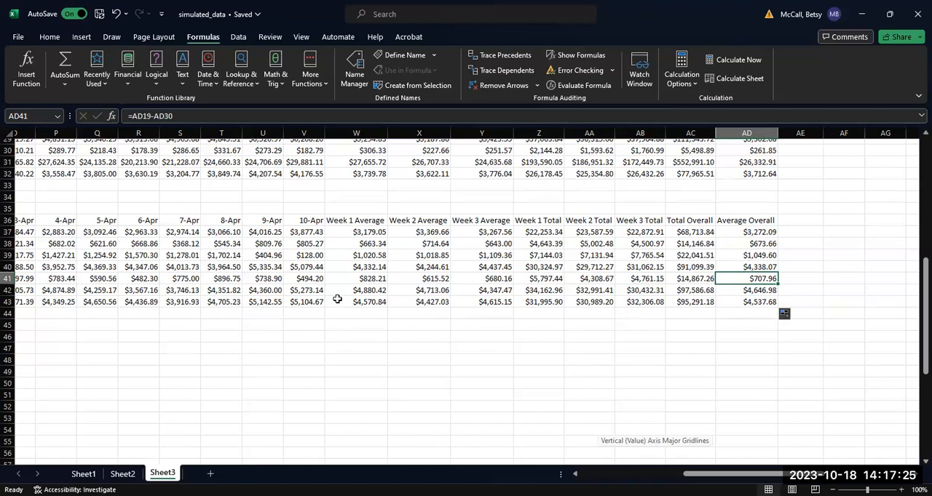